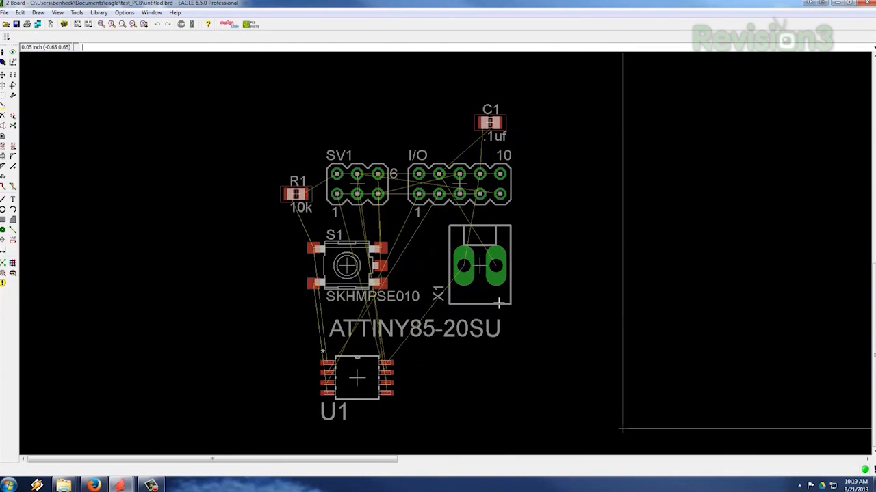
mouse_move(487, 272)
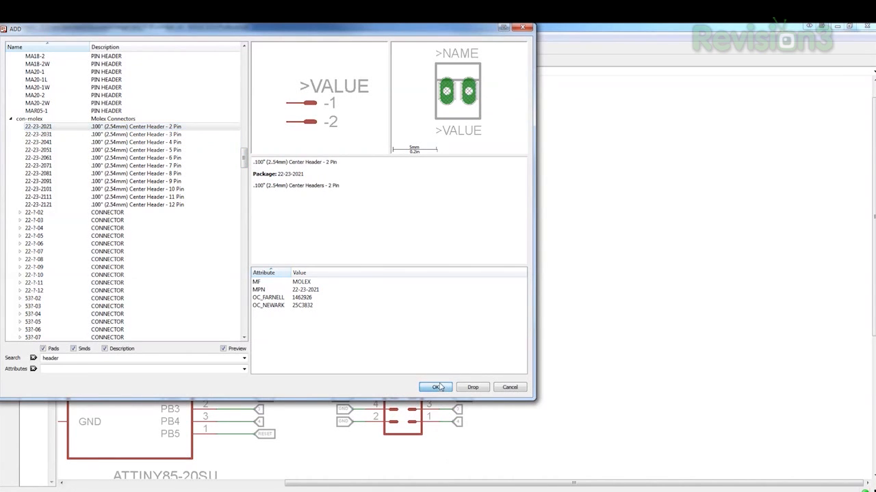
- Confirm adding the con-molex 22-23-2021 header to the schematic
left_click(437, 387)
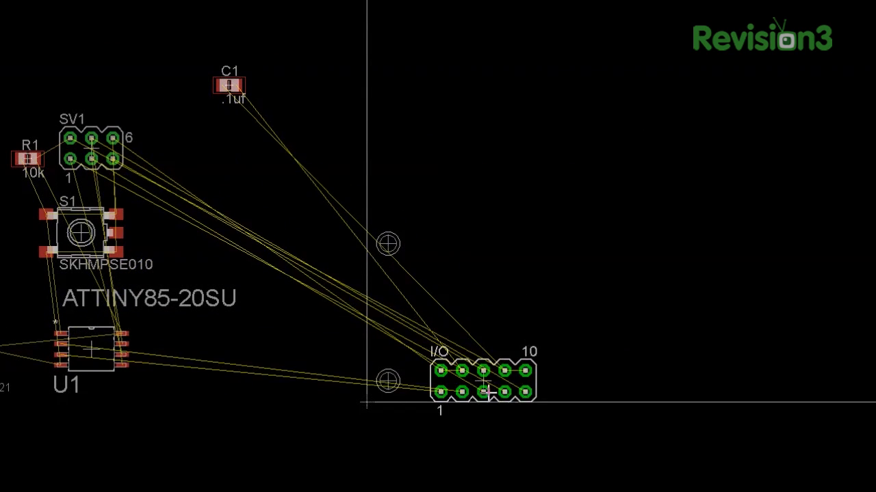
- Move the I/O header toward the other parts inside the board outline
left_click_drag(88, 349, 472, 312)
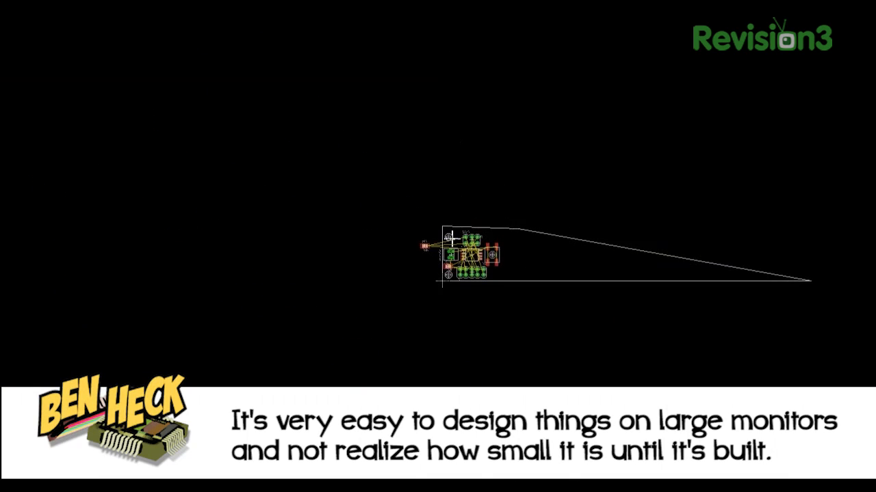
scroll("up", 3)
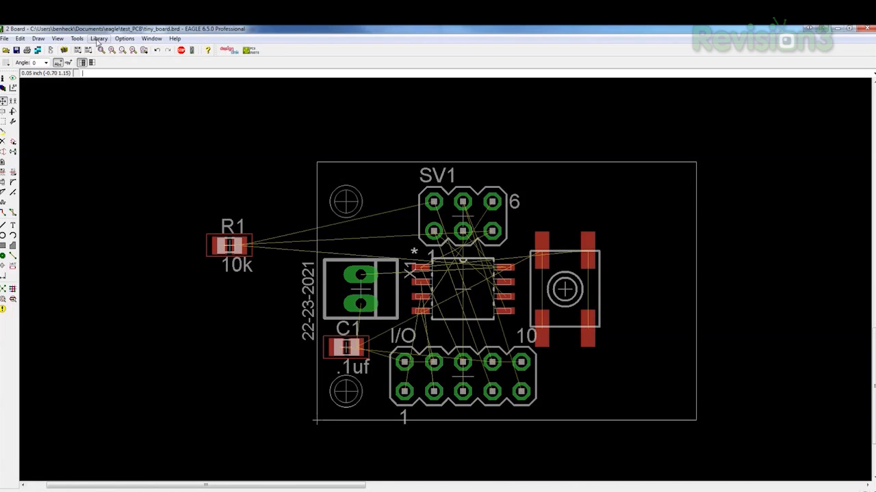
- Turn on all board layers in the layer display settings and confirm
left_click(58, 38)
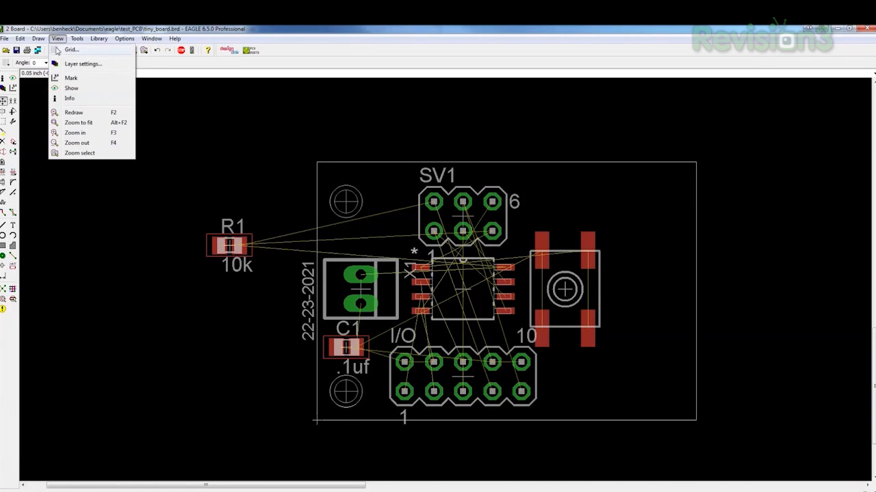
left_click(83, 64)
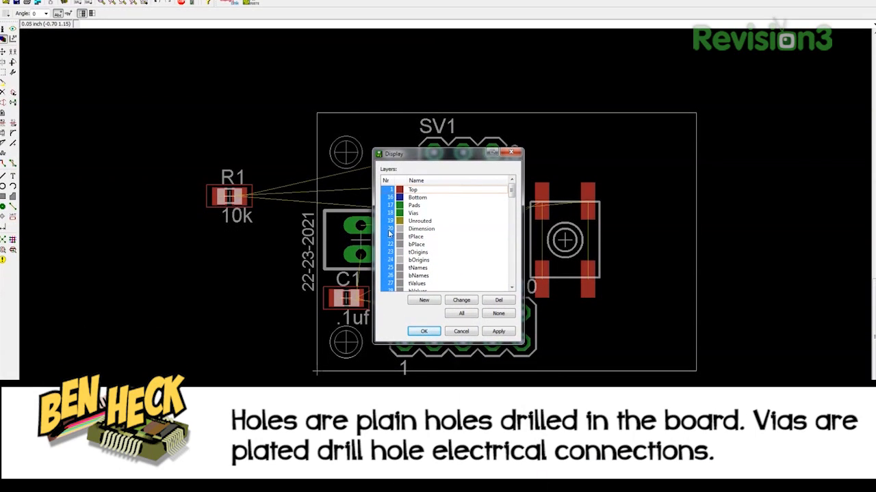
left_click(498, 332)
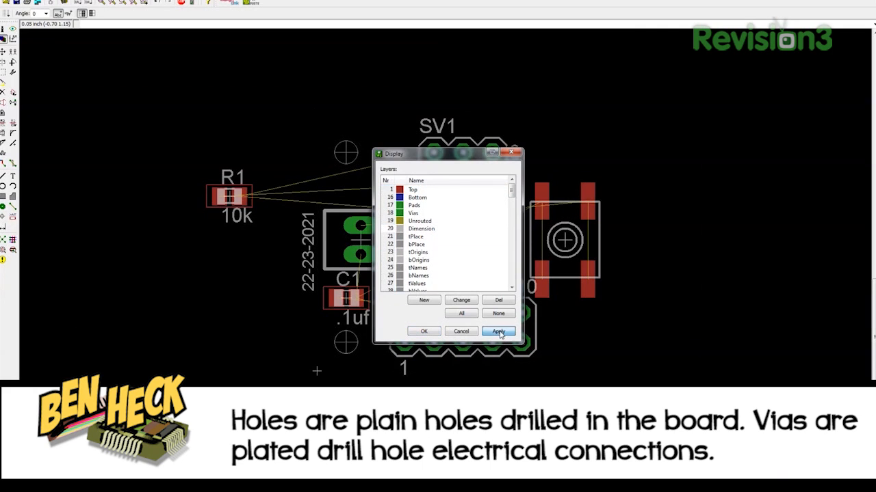
left_click(498, 333)
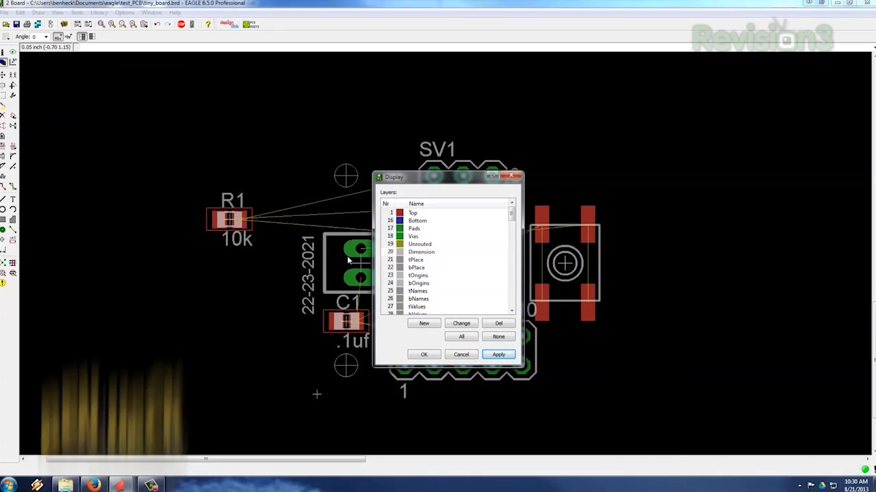
left_click(461, 336)
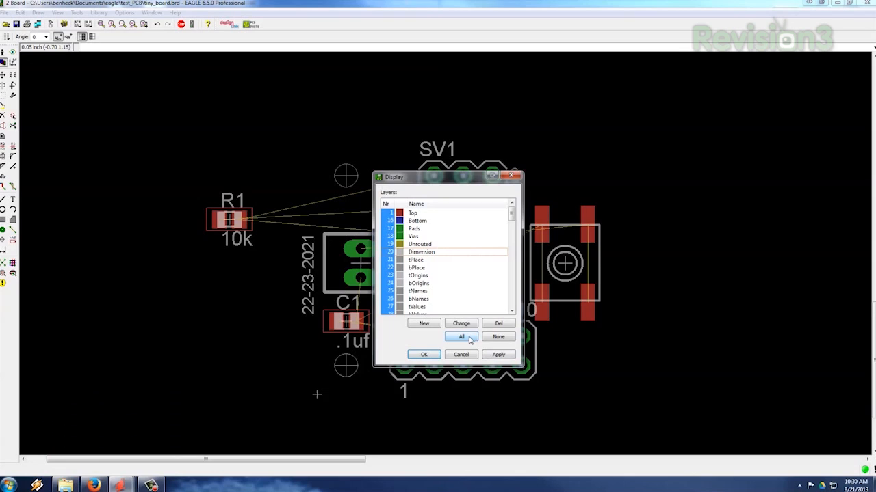
left_click(461, 337)
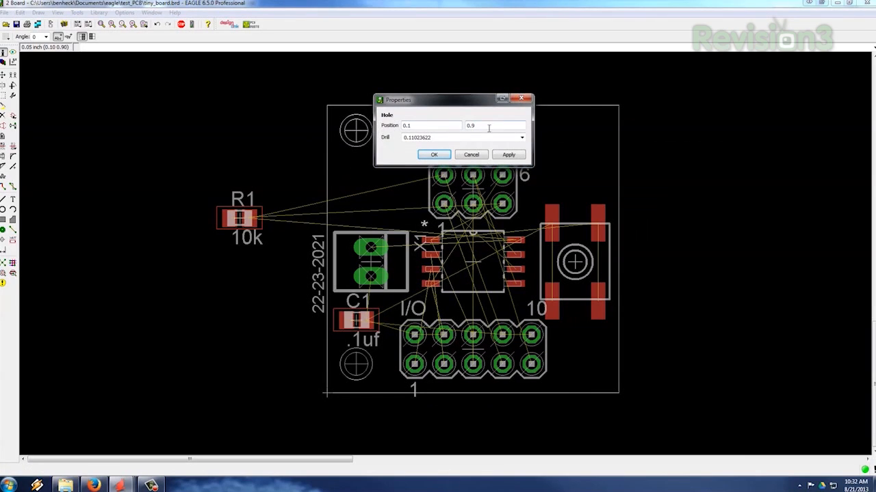
- Confirm the hole properties and set the grid size to 0.0125 inch
left_click(434, 154)
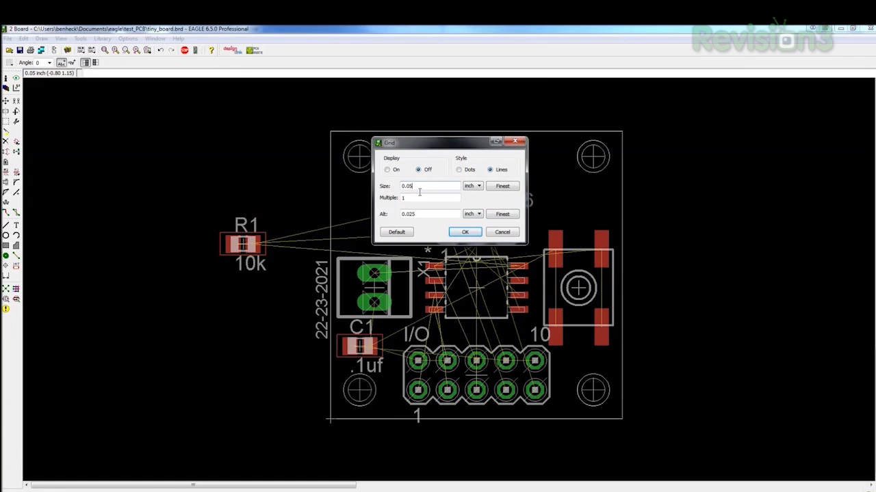
type("0.0125")
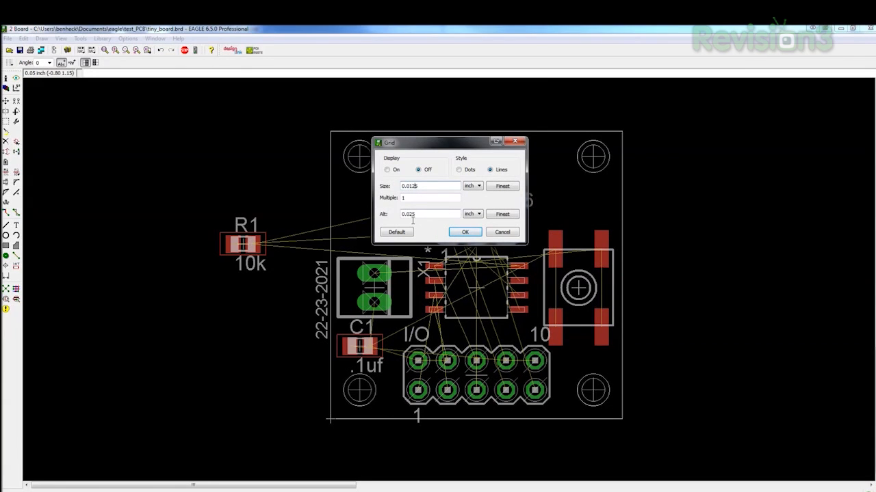
left_click(465, 233)
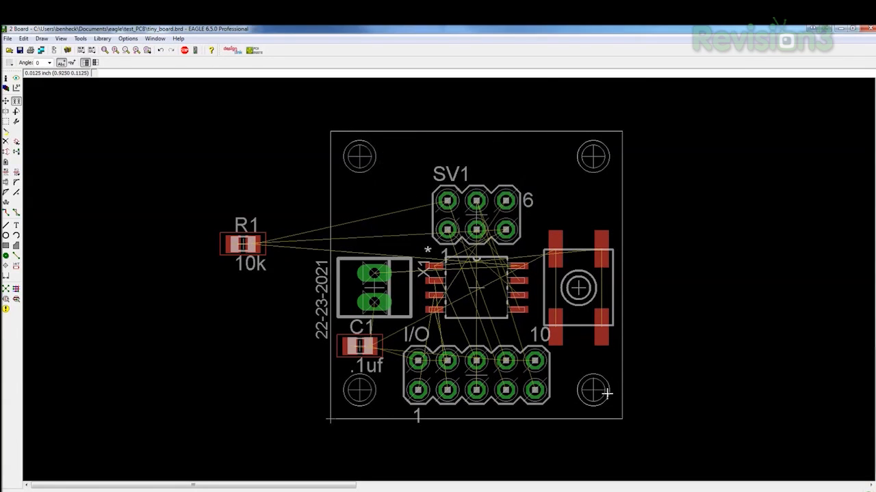
mouse_move(597, 400)
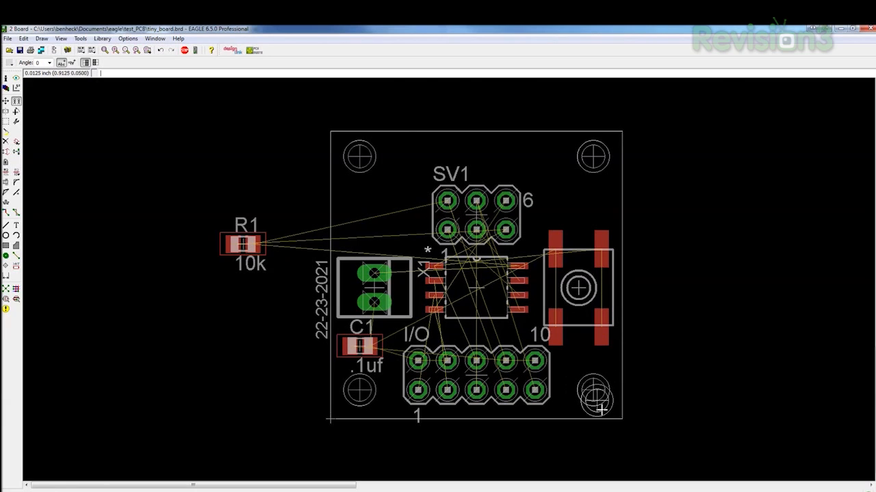
mouse_move(616, 410)
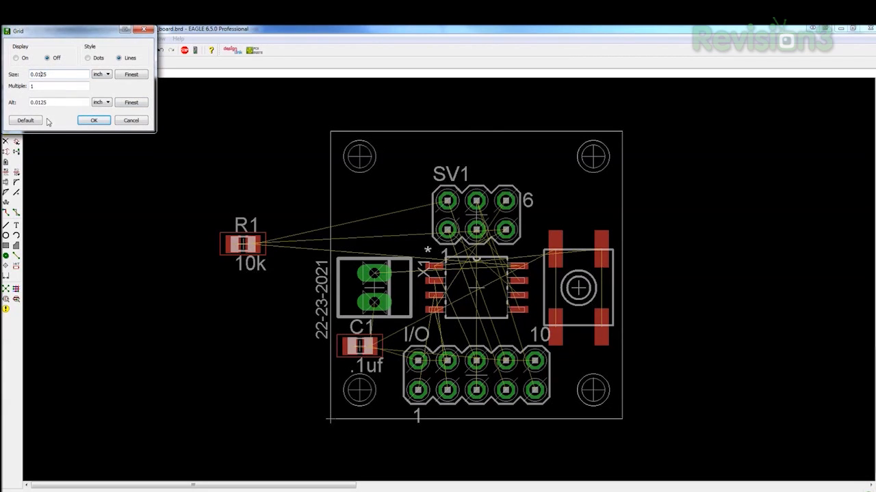
- Move C1 and R1 into the gap below the ATtiny above the I/O header
left_click(93, 120)
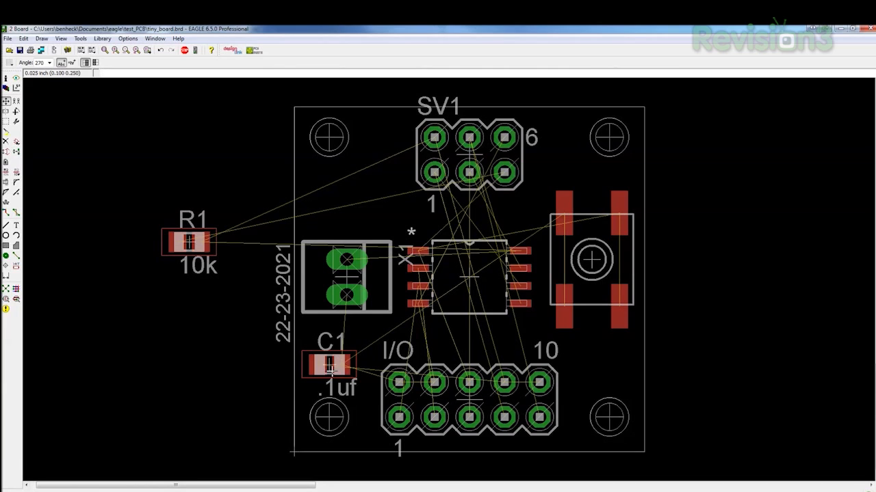
left_click_drag(329, 362, 362, 205)
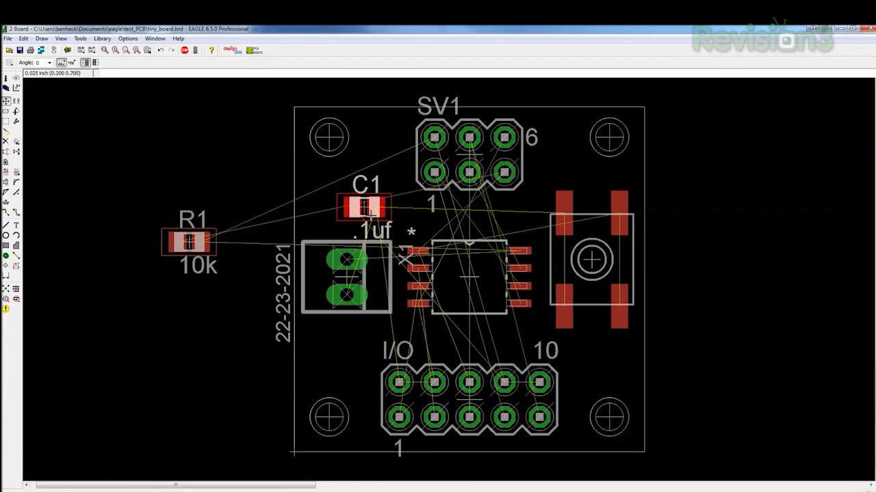
left_click_drag(189, 240, 591, 339)
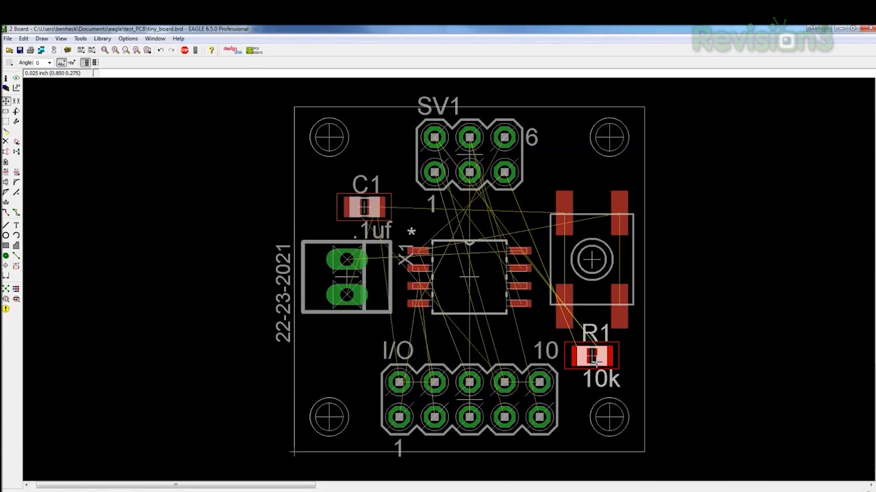
left_click_drag(591, 356, 558, 283)
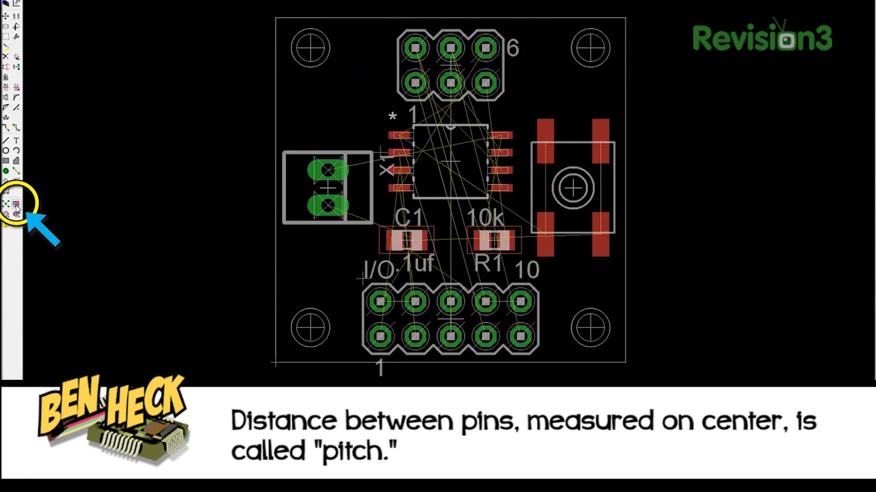
mouse_move(21, 212)
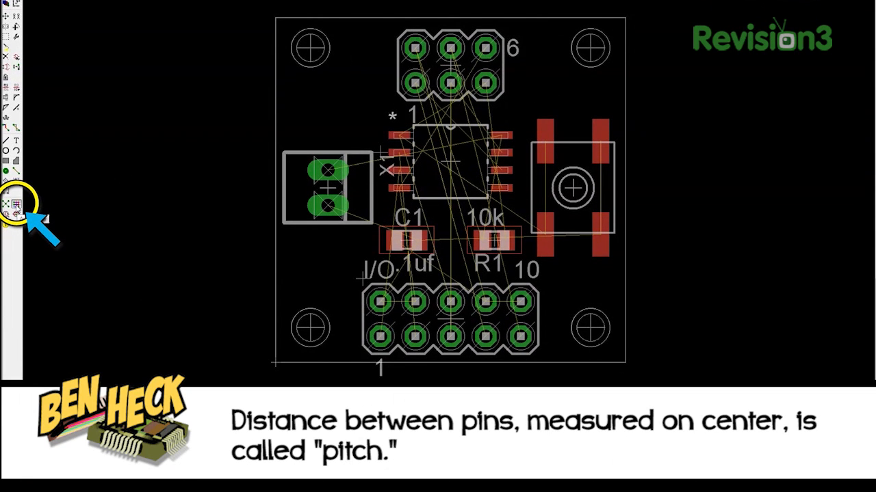
left_click(17, 205)
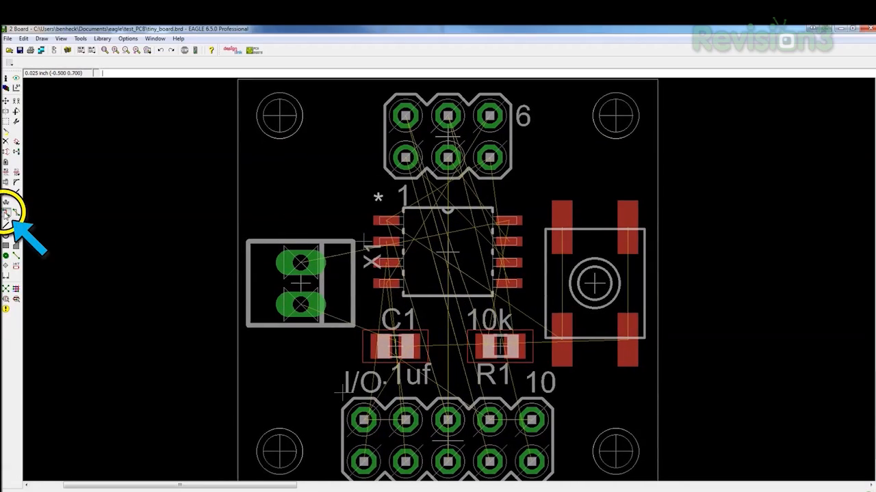
- Move C1 to the lower left and start the GND polygon on the top layer
left_click(6, 220)
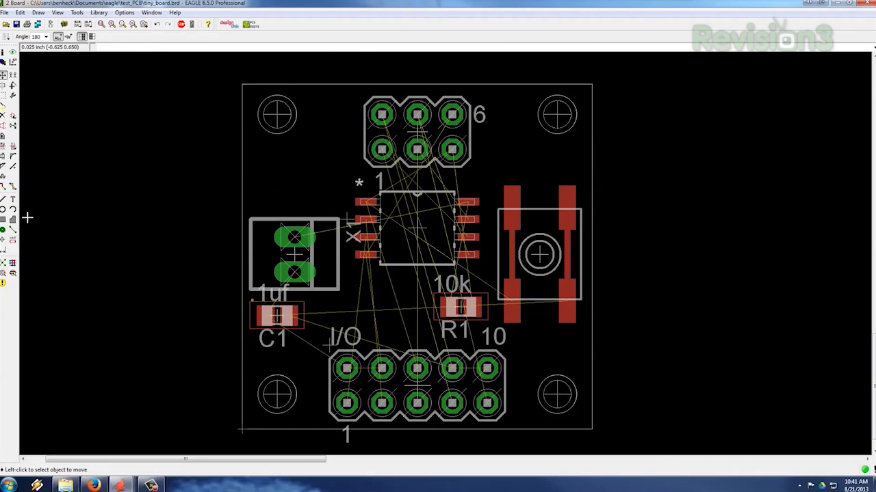
mouse_move(14, 219)
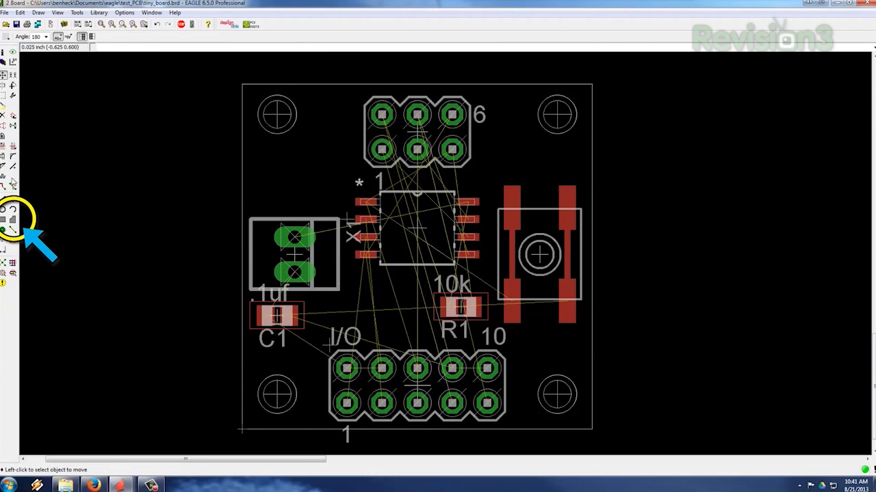
left_click(2, 220)
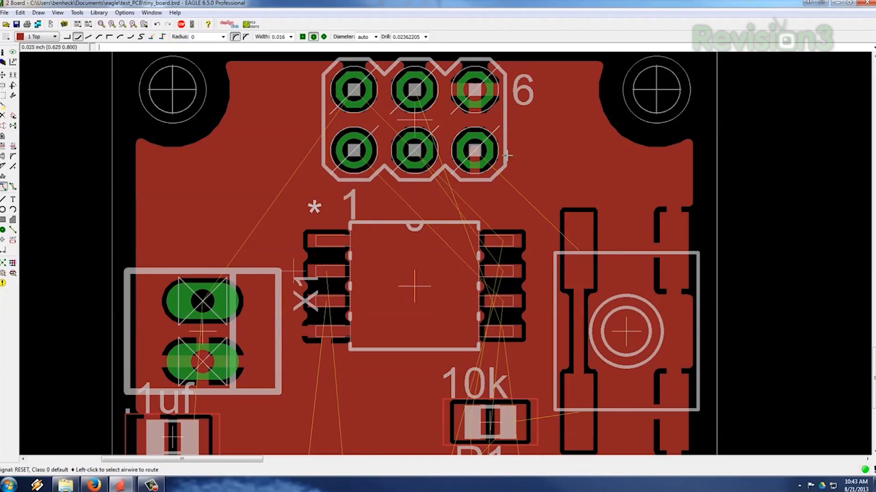
- Route a top trace from SV1, place a via by the chip named +5 and merge it into +5V
left_click(473, 149)
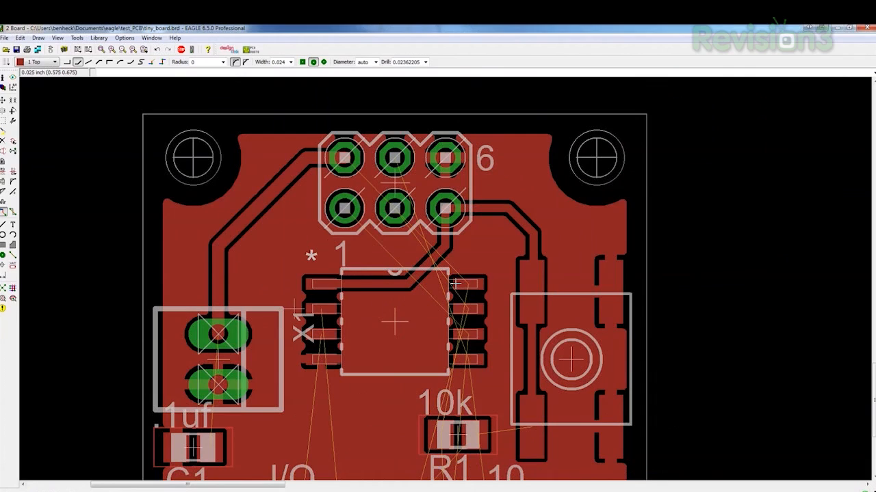
mouse_move(60, 180)
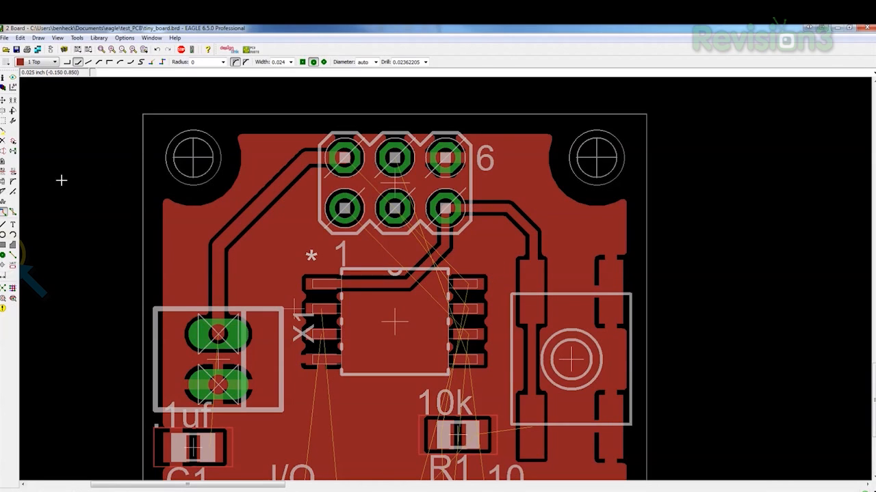
left_click(2, 255)
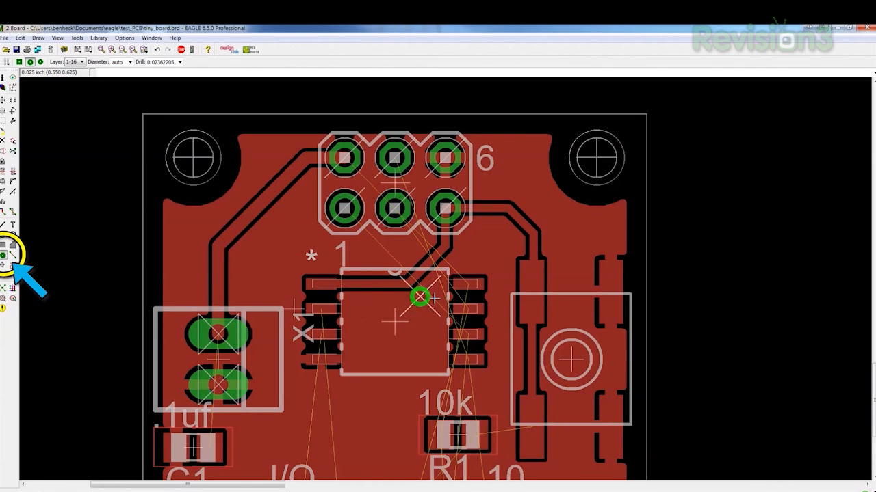
mouse_move(495, 258)
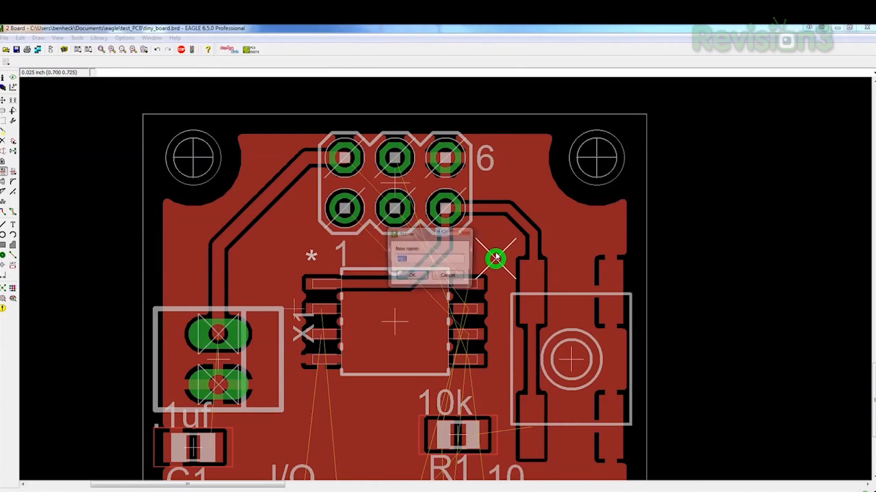
type("+5")
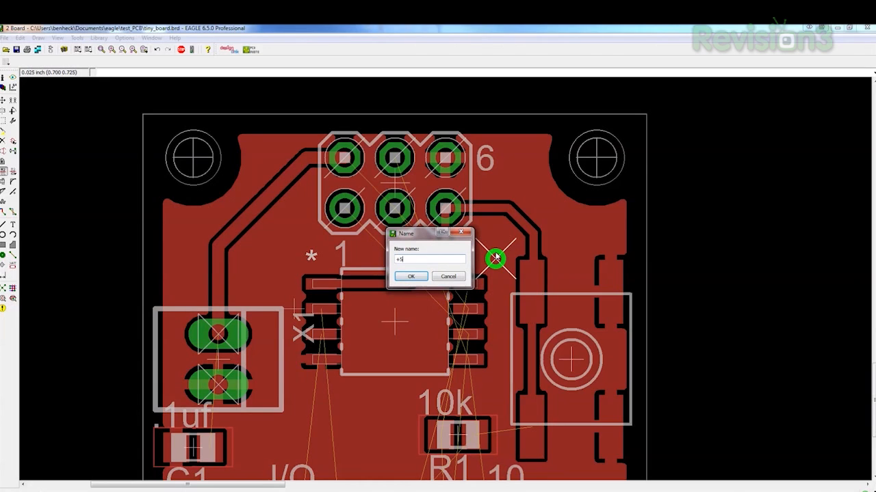
left_click(410, 276)
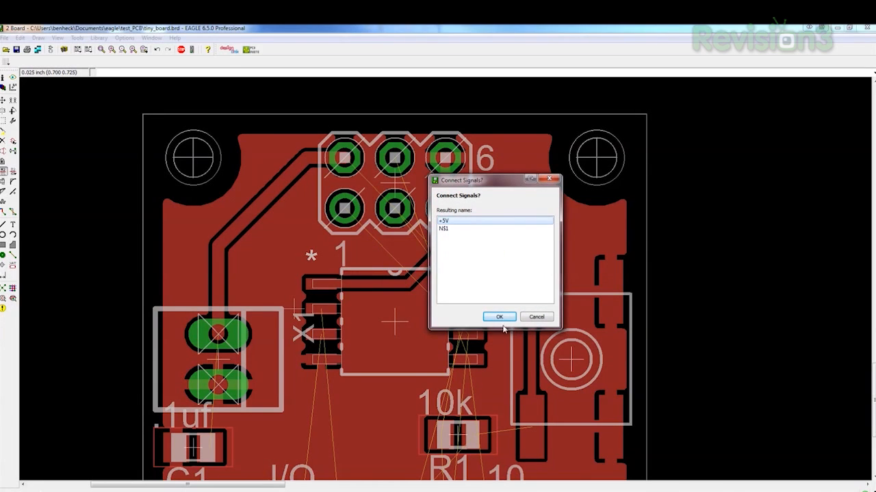
left_click(498, 317)
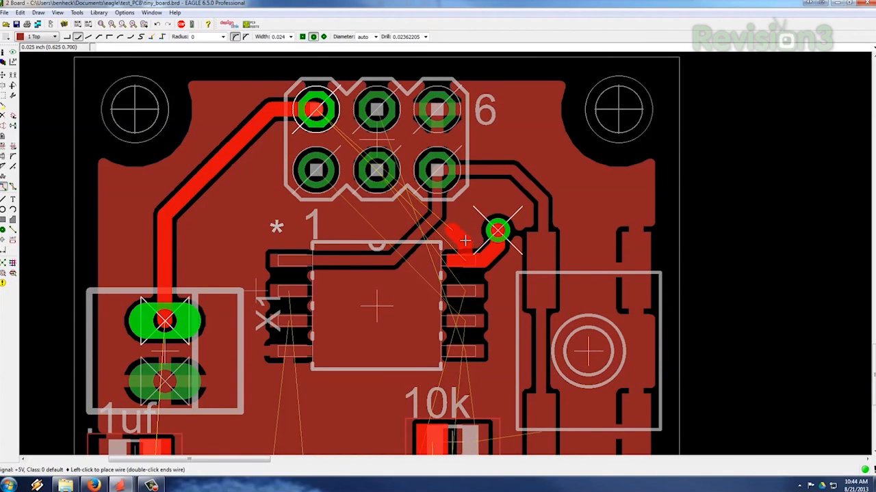
- Route bottom-layer traces from the +5V via down to the I/O header pins
left_click(54, 36)
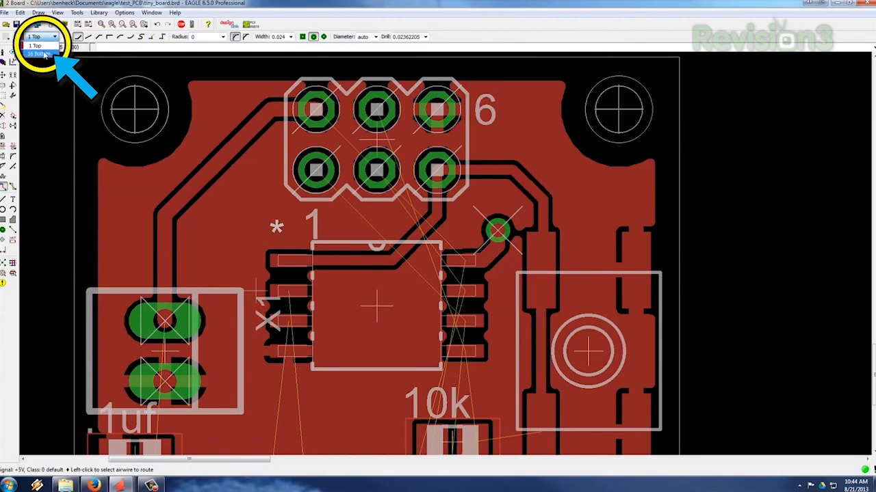
left_click(36, 54)
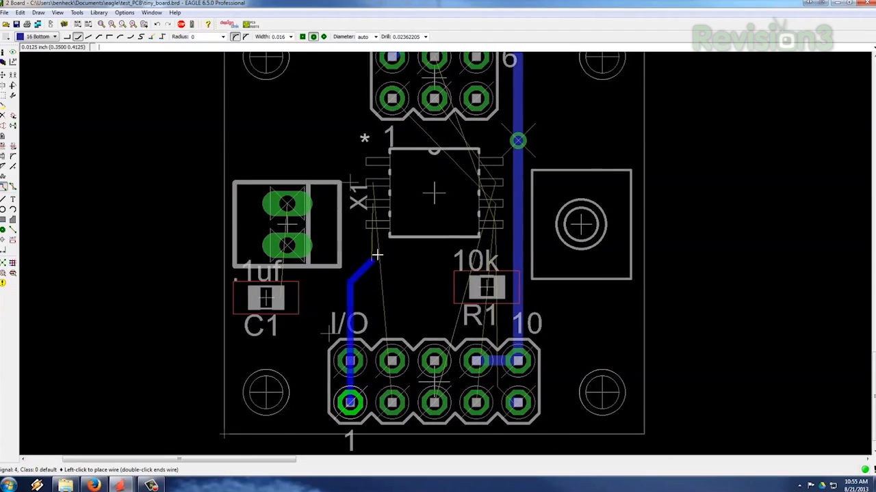
left_click(34, 36)
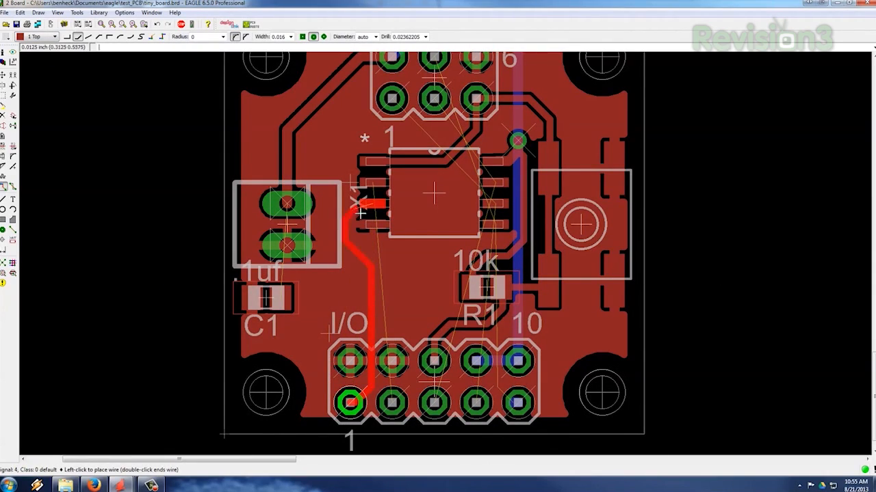